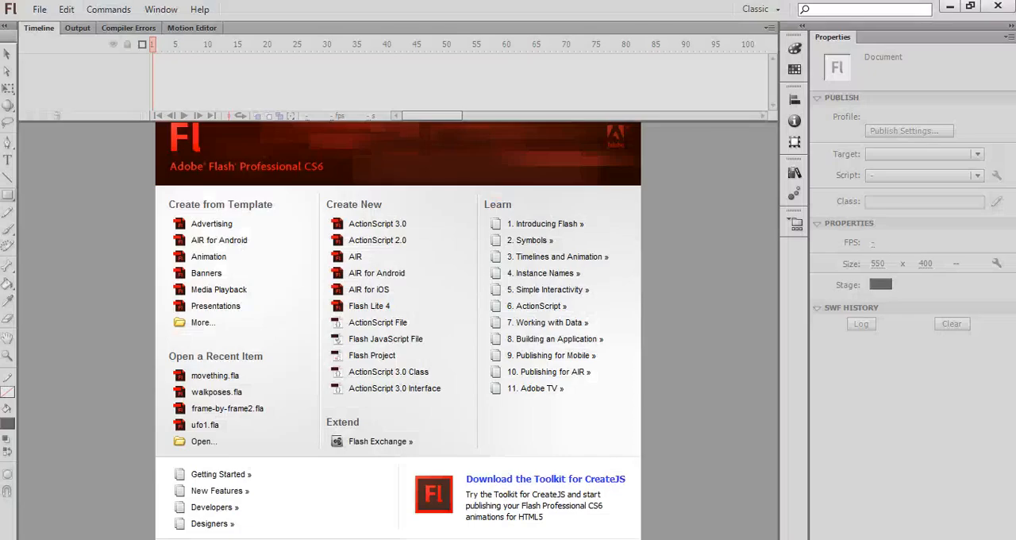
pyautogui.moveTo(261, 229)
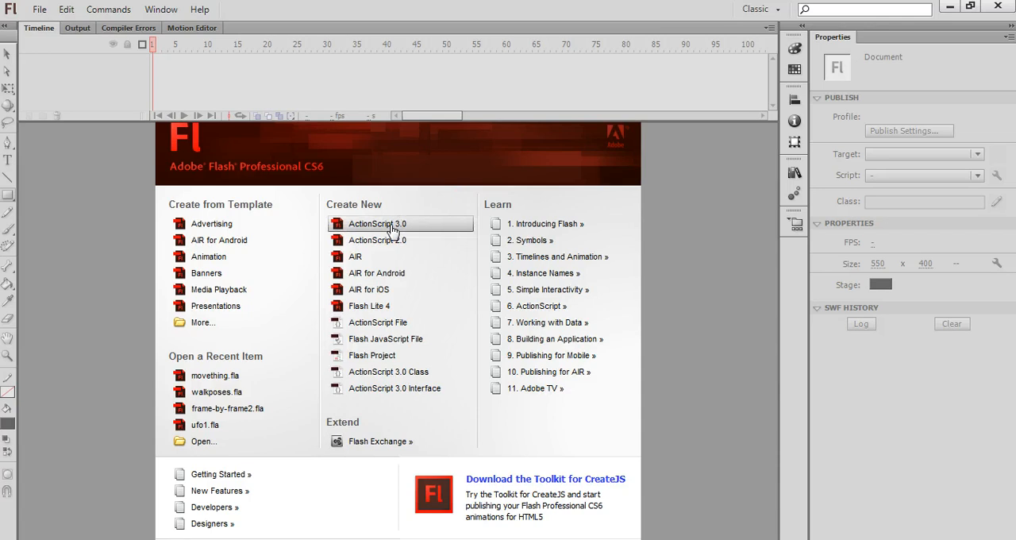
# - Start a new blank ActionScript 3.0 document from the Welcome screen
pyautogui.click(392, 222)
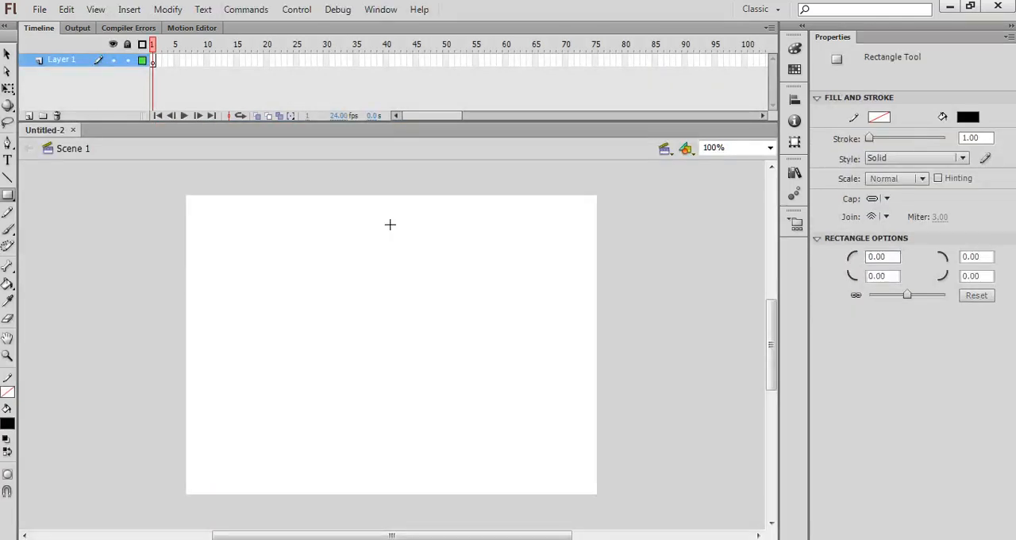
pyautogui.moveTo(104, 200)
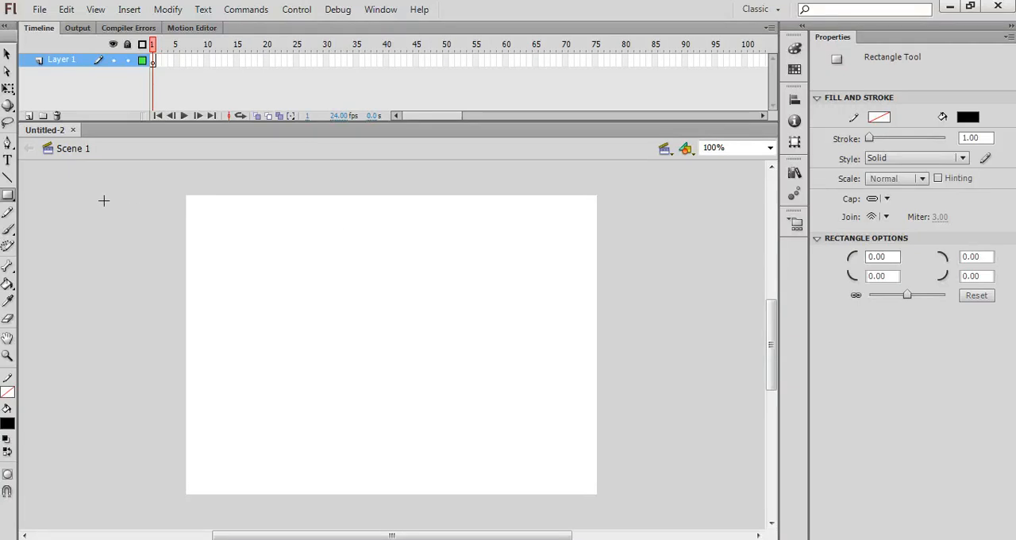
# - Brush-paint the stick figure's raised arms and two spread legs on frame 1
pyautogui.click(6, 228)
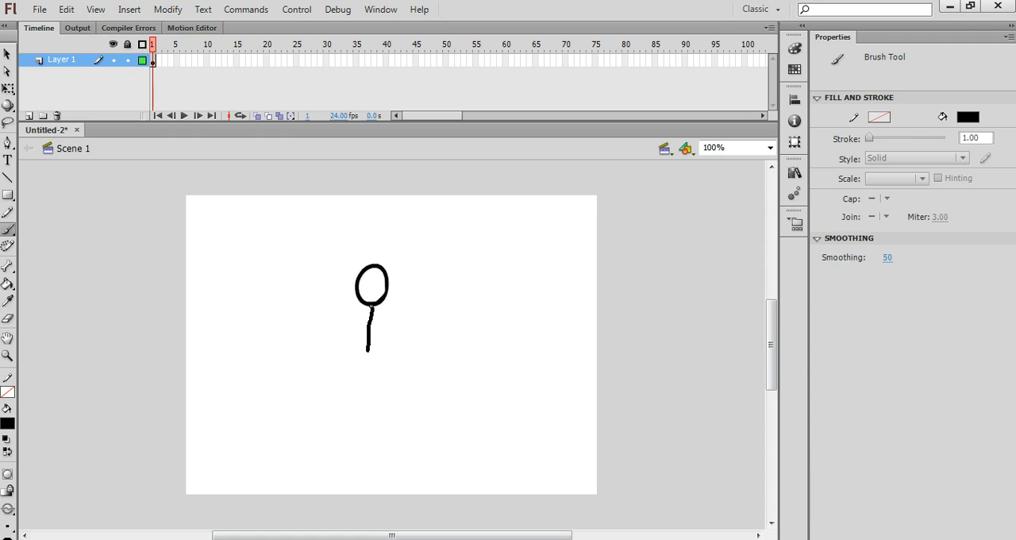
pyautogui.moveTo(368, 310); pyautogui.dragTo(318, 273)
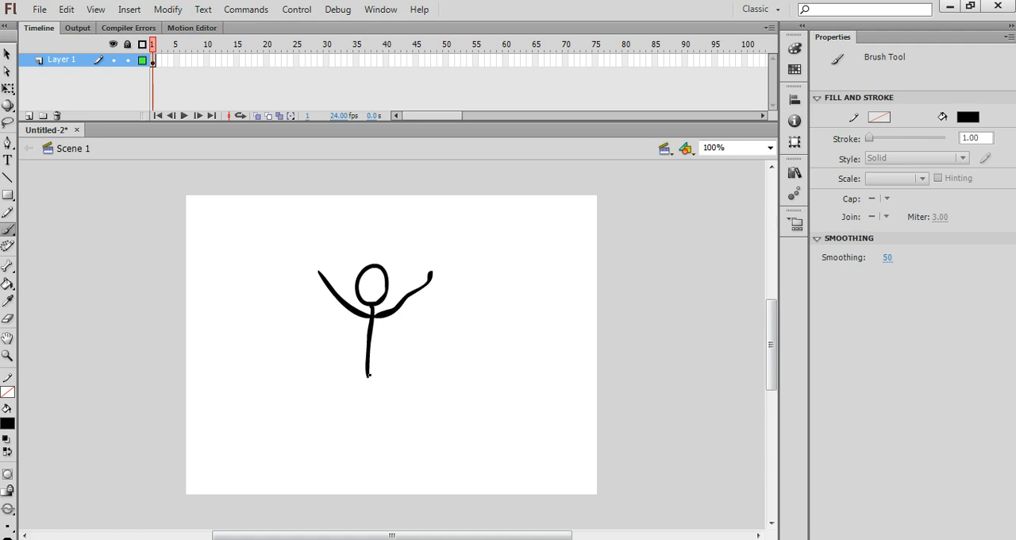
pyautogui.moveTo(369, 373); pyautogui.dragTo(320, 437)
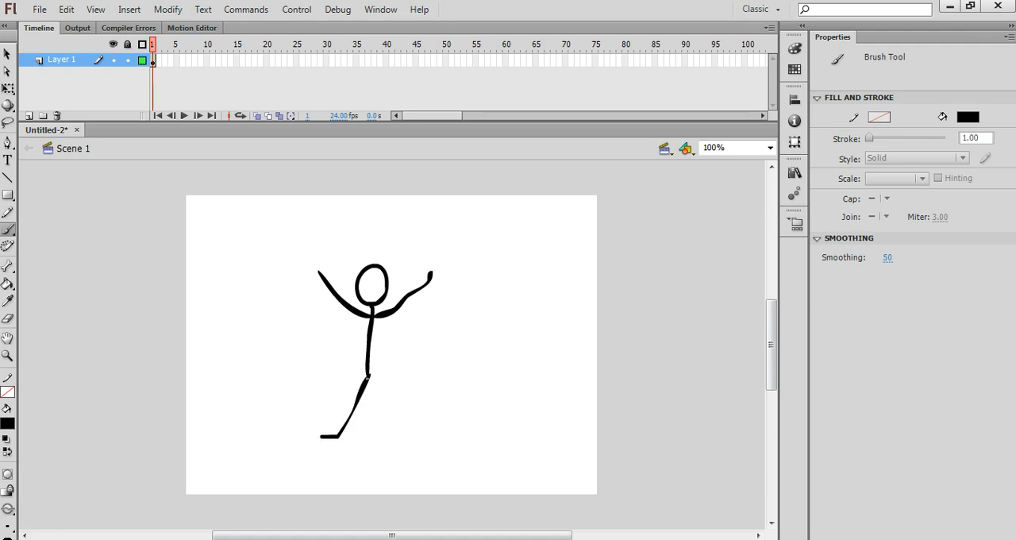
pyautogui.moveTo(368, 378); pyautogui.dragTo(405, 437)
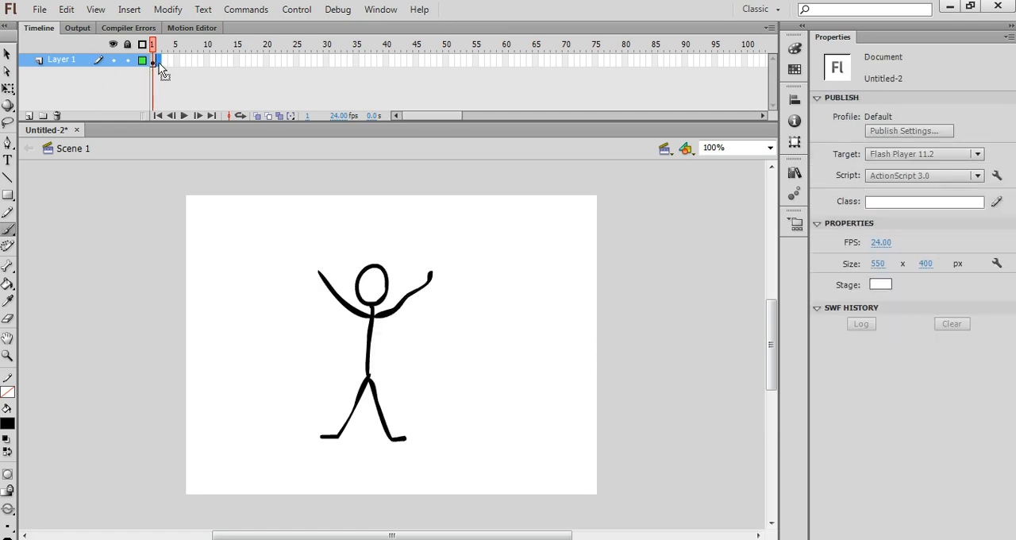
# - Insert a keyframe on frame 2 copying the arms-up pose, ready for erasing
pyautogui.click(130, 10)
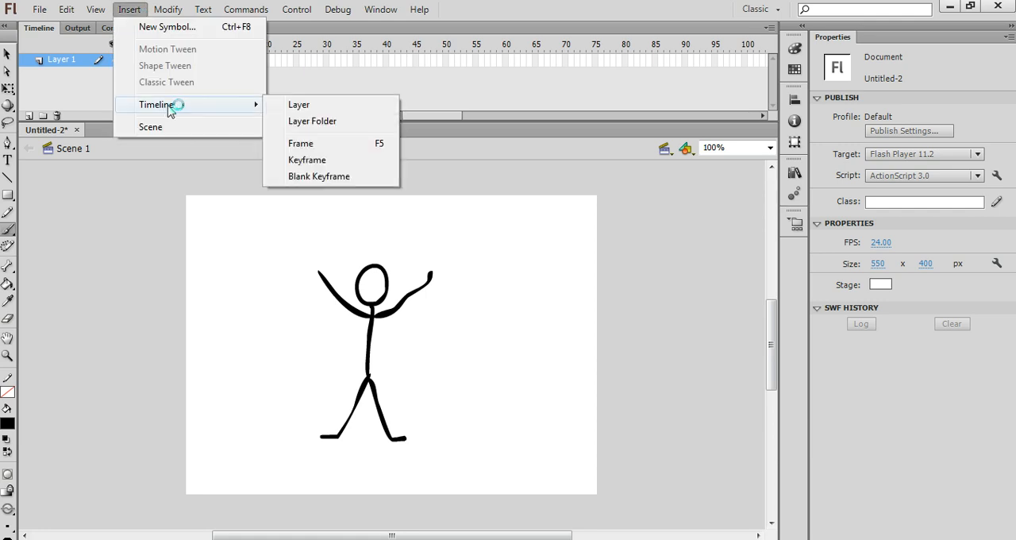
pyautogui.click(307, 159)
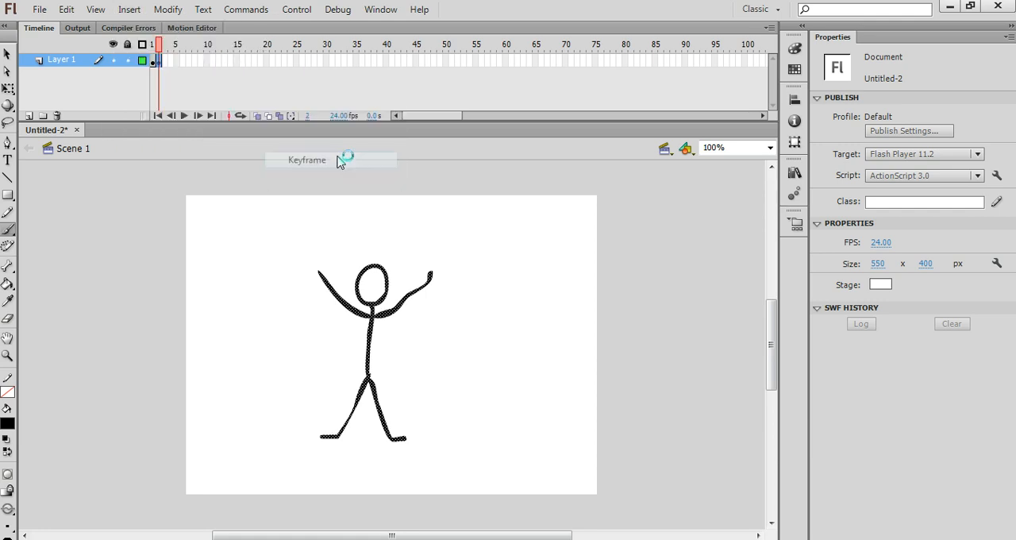
pyautogui.click(162, 60)
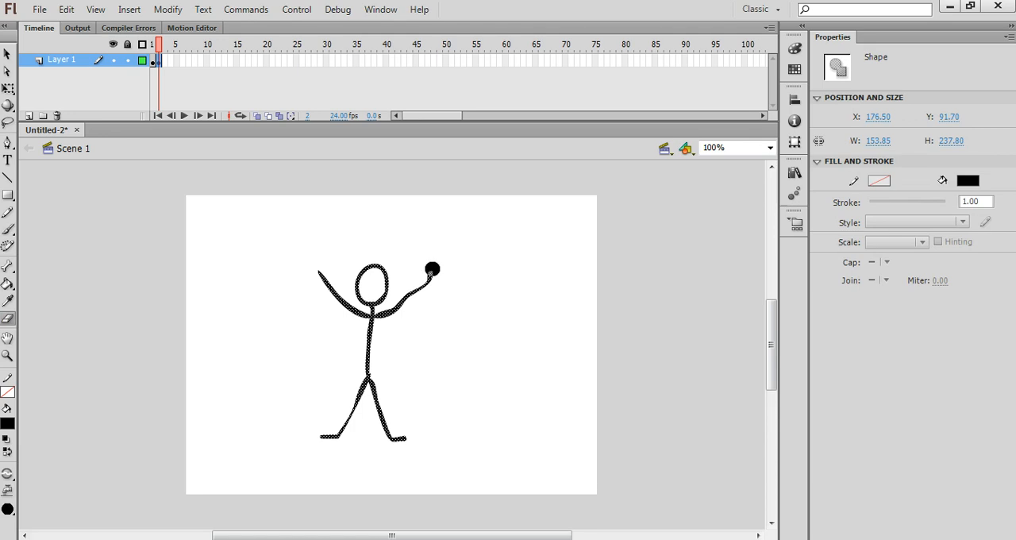
# - Erase the raised arms in frame 2 and brush-paint arms hanging down instead
pyautogui.moveTo(432, 268); pyautogui.dragTo(391, 312)
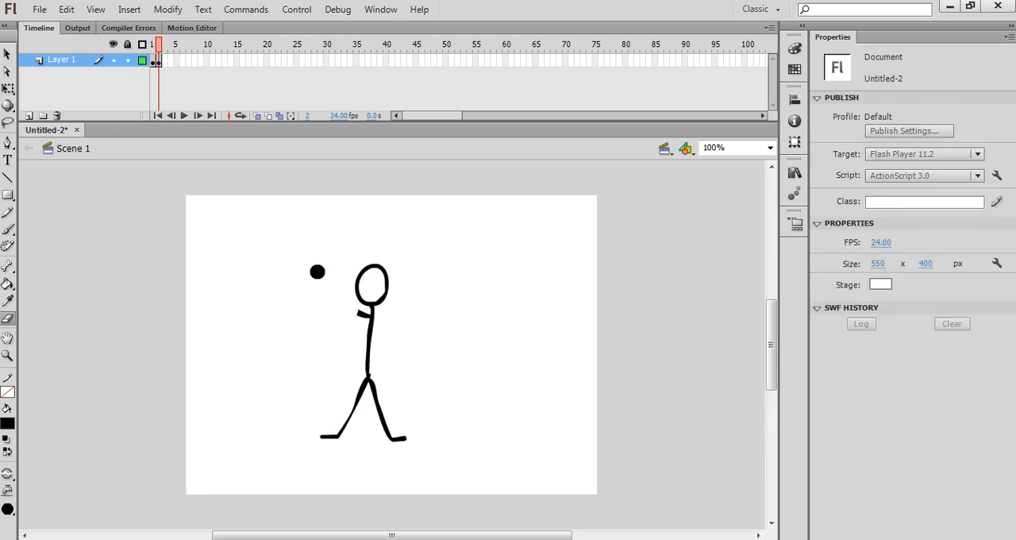
pyautogui.moveTo(318, 272); pyautogui.dragTo(360, 315)
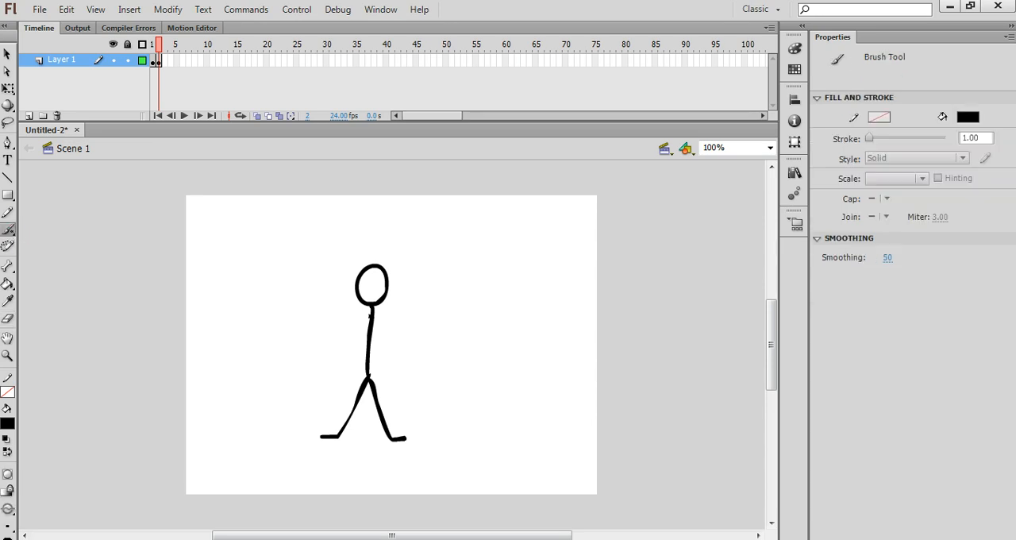
pyautogui.moveTo(368, 318); pyautogui.dragTo(331, 343)
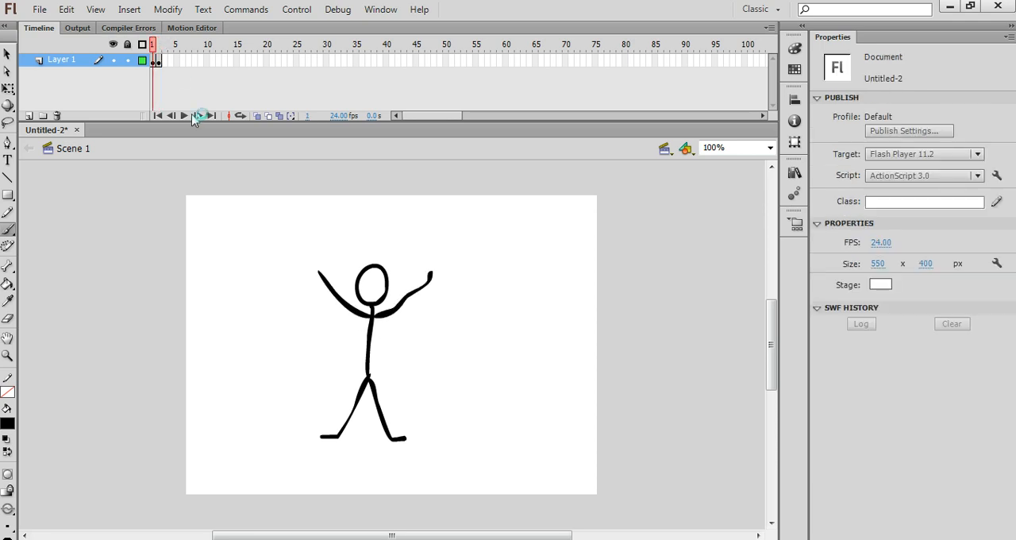
pyautogui.click(201, 114)
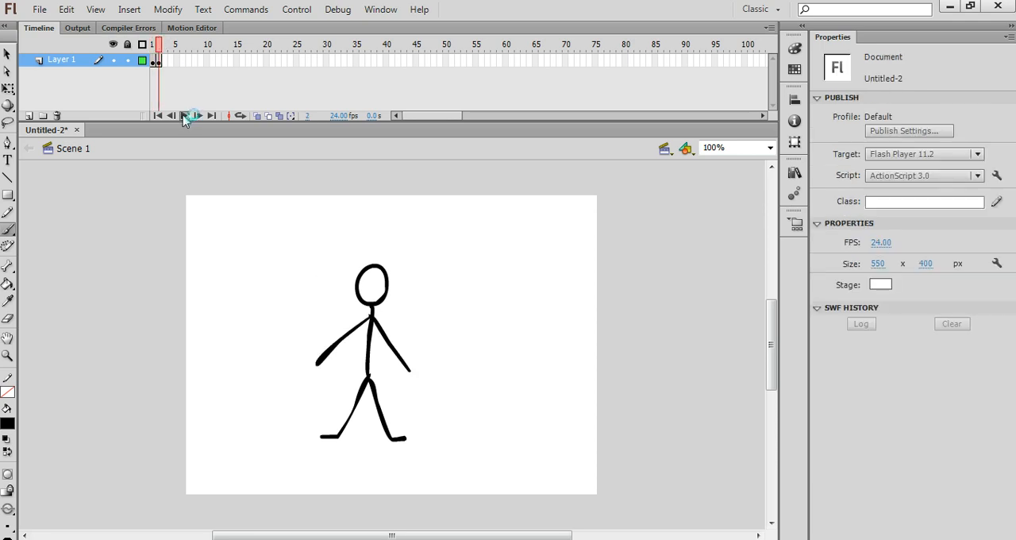
pyautogui.moveTo(193, 116)
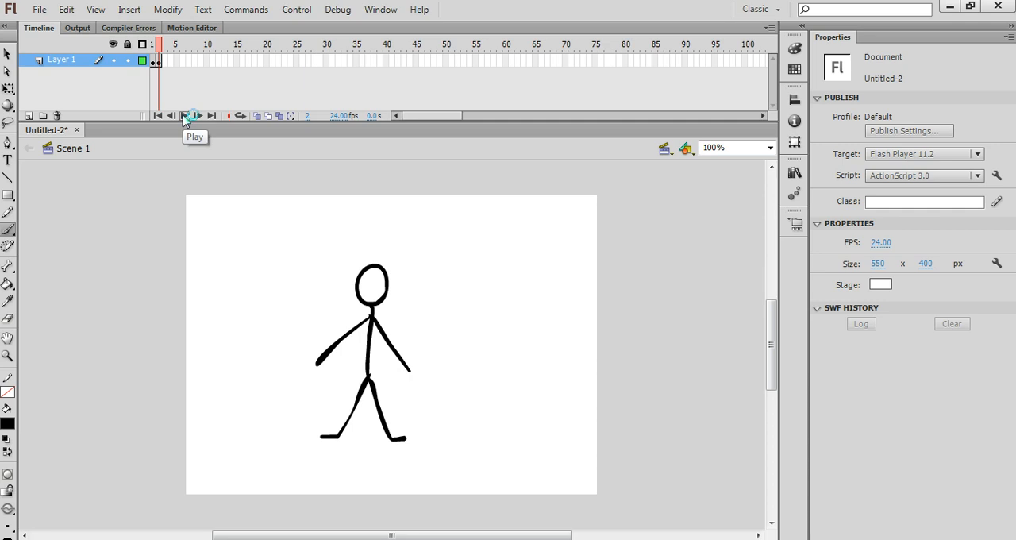
pyautogui.click(299, 9)
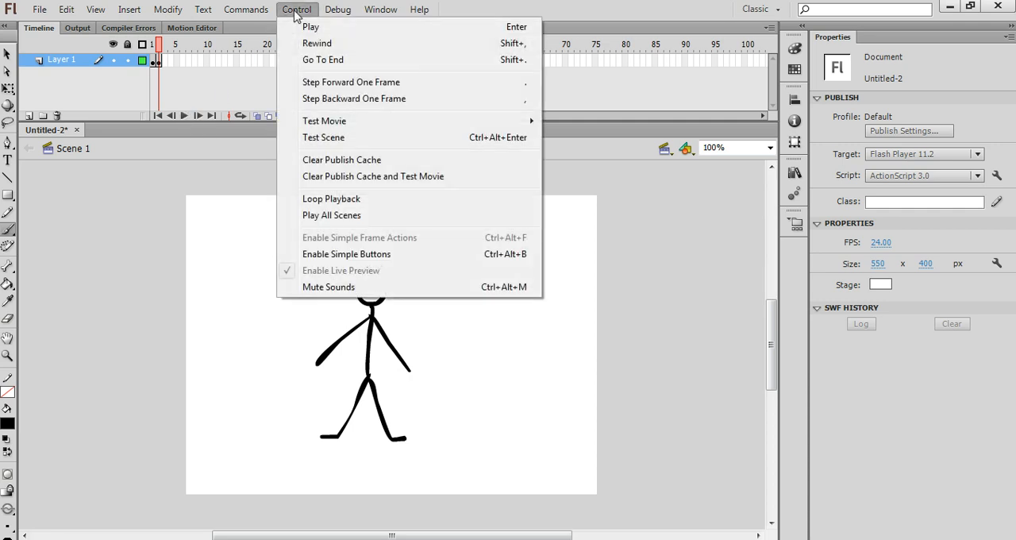
pyautogui.moveTo(336, 136)
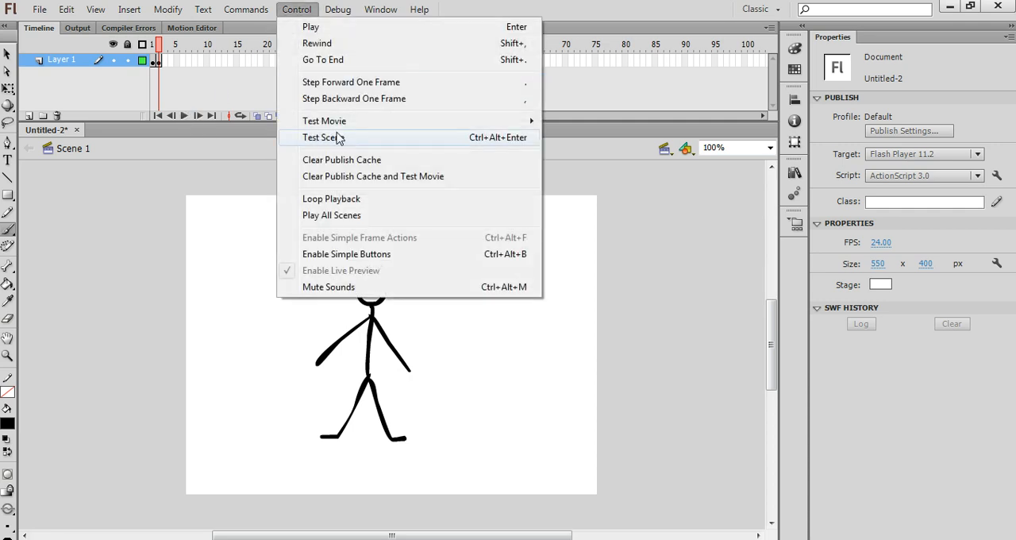
pyautogui.moveTo(324, 121)
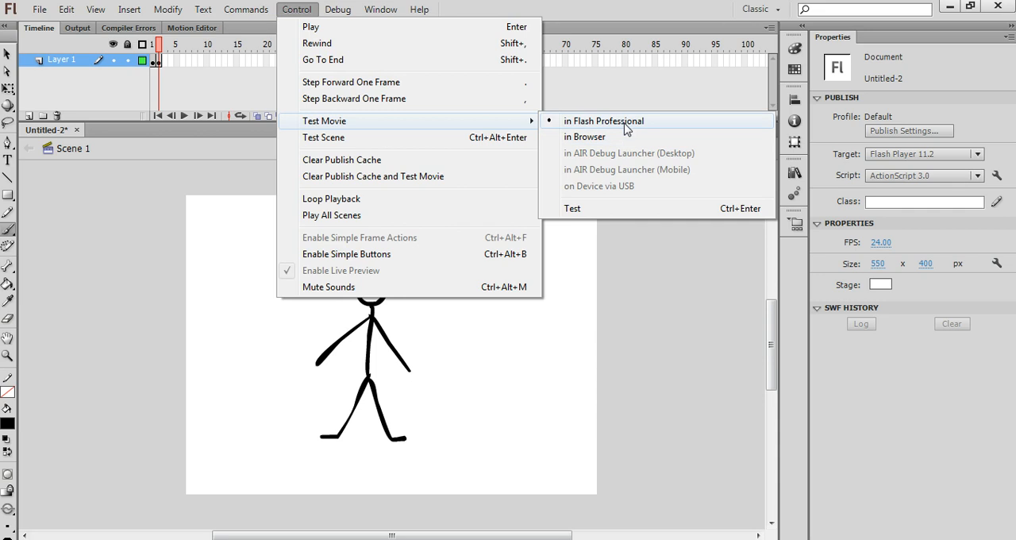
pyautogui.click(601, 121)
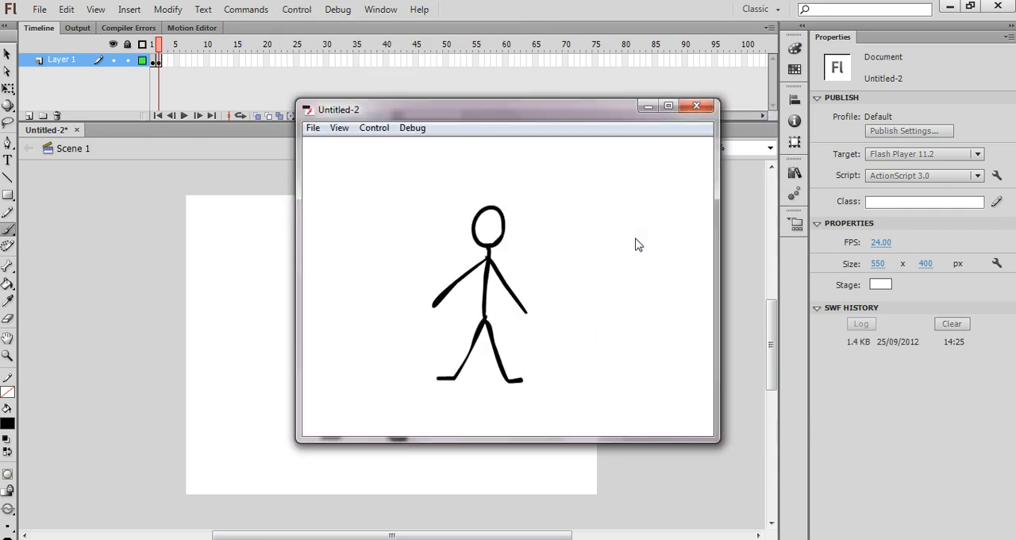
pyautogui.moveTo(681, 184)
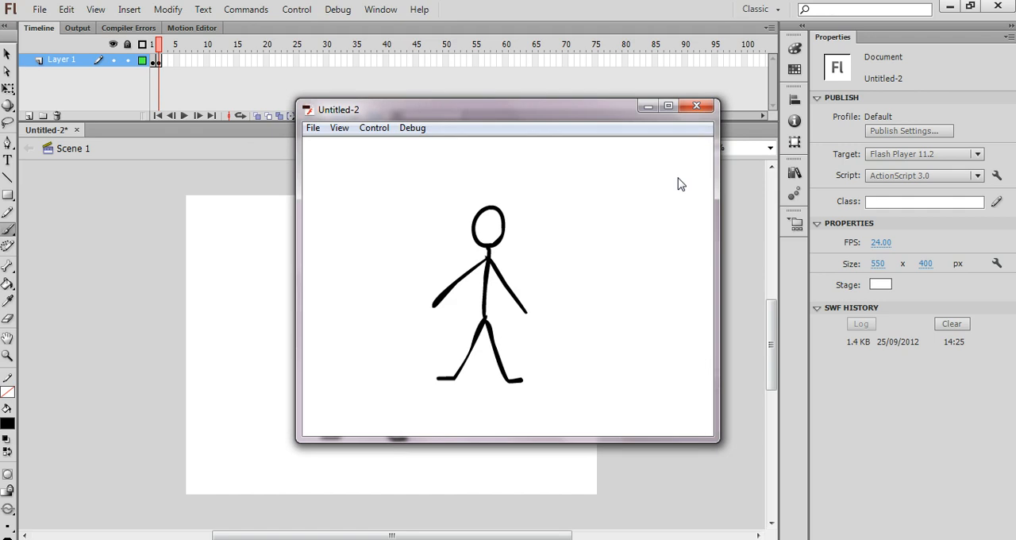
pyautogui.click(696, 105)
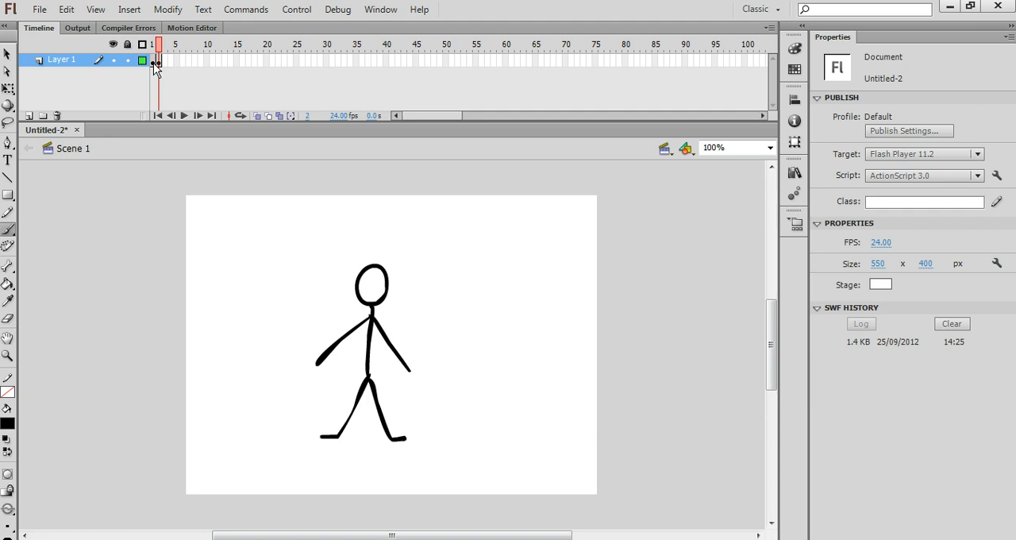
pyautogui.moveTo(167, 73)
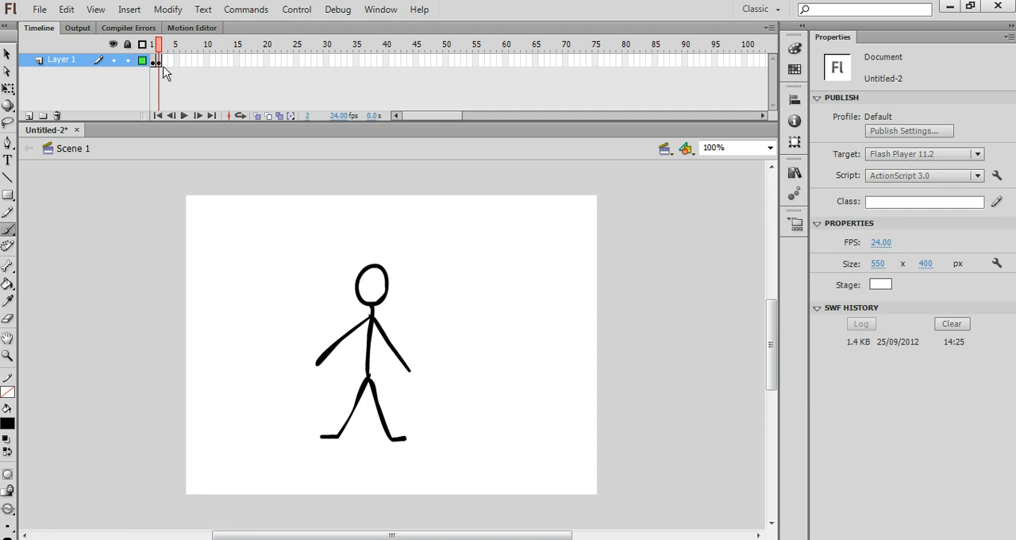
pyautogui.moveTo(158, 72)
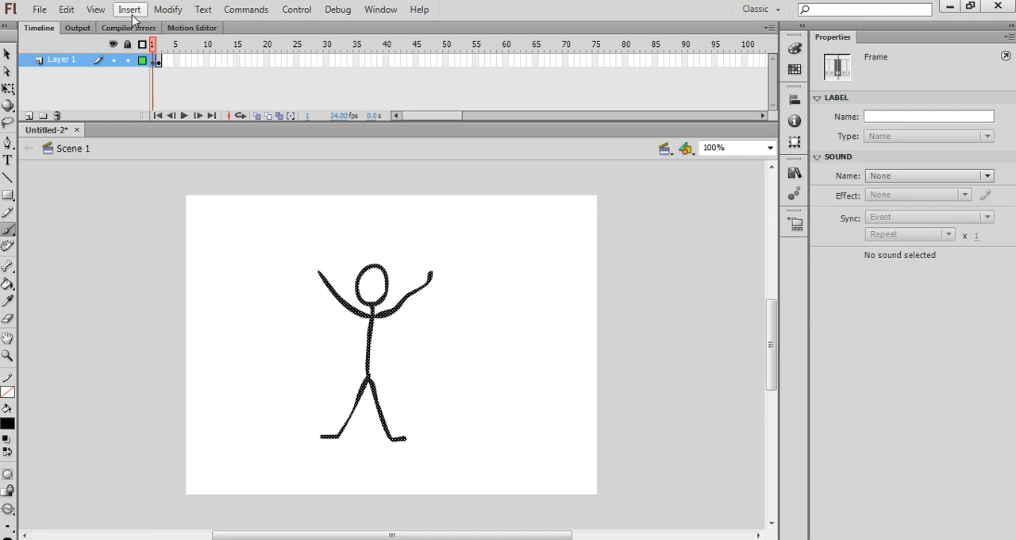
# - Insert extra frames after each of the two keyframed poses to hold them longer
pyautogui.click(128, 10)
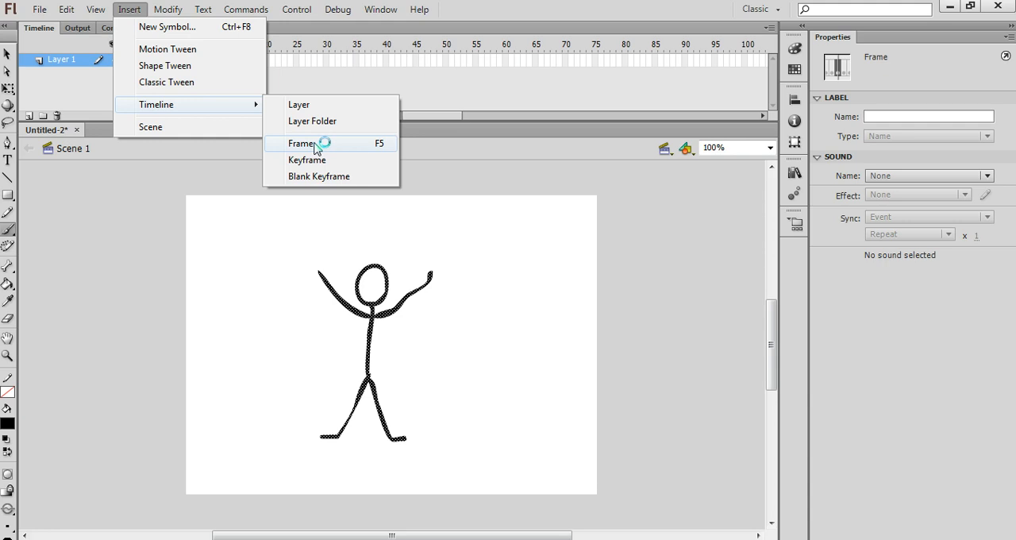
pyautogui.moveTo(385, 151)
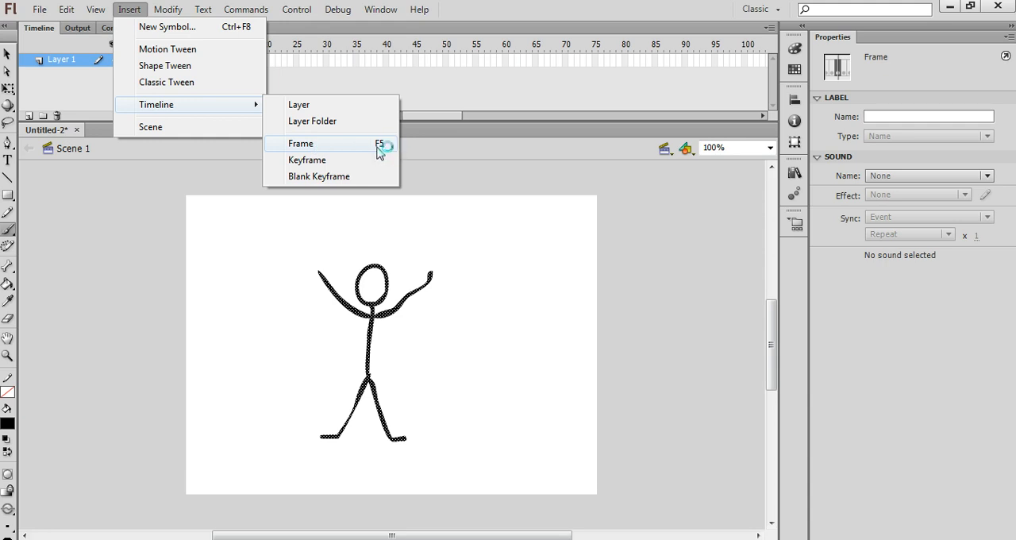
pyautogui.moveTo(380, 153)
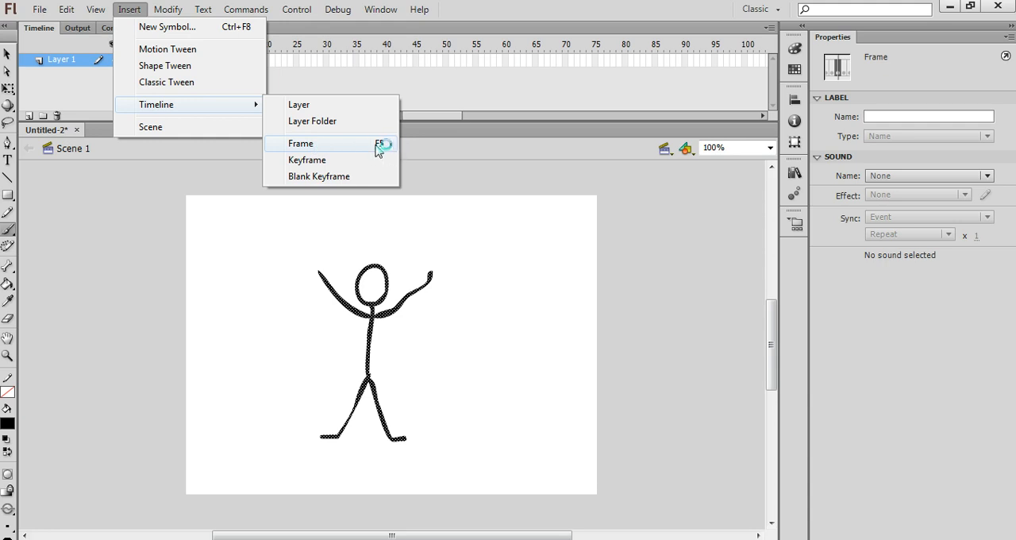
pyautogui.click(300, 143)
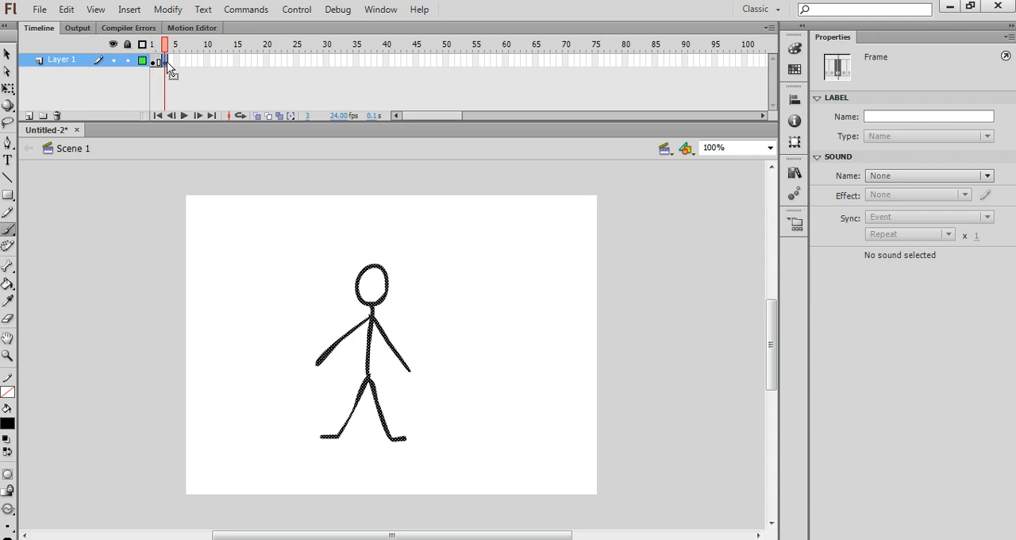
pyautogui.click(127, 10)
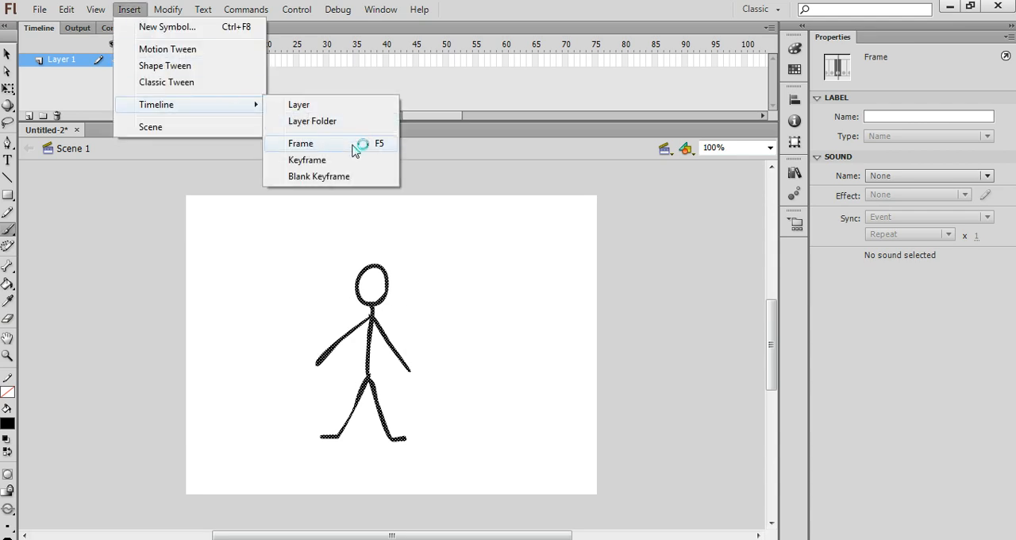
pyautogui.click(300, 143)
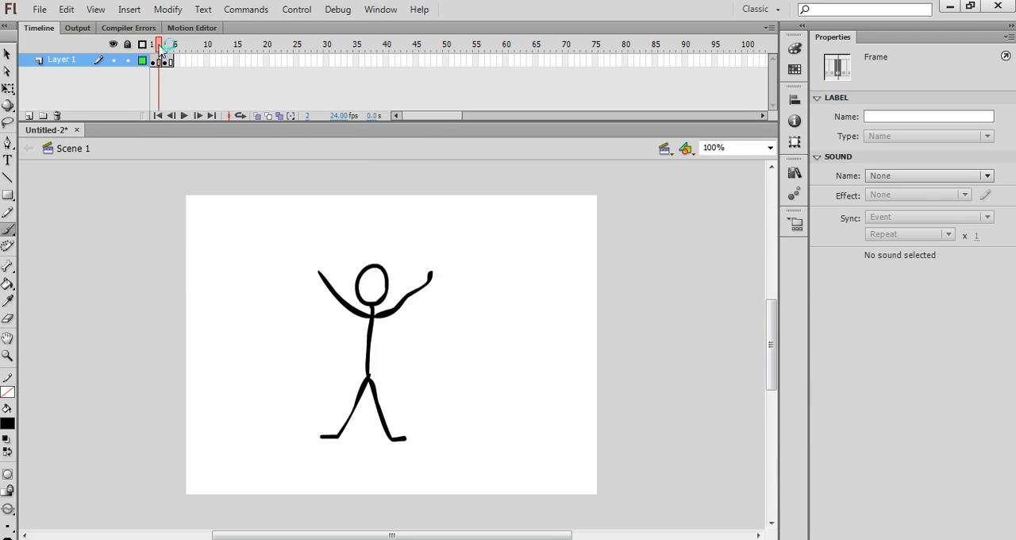
# - Check later frames of the lengthened animation on the timeline
pyautogui.click(151, 41)
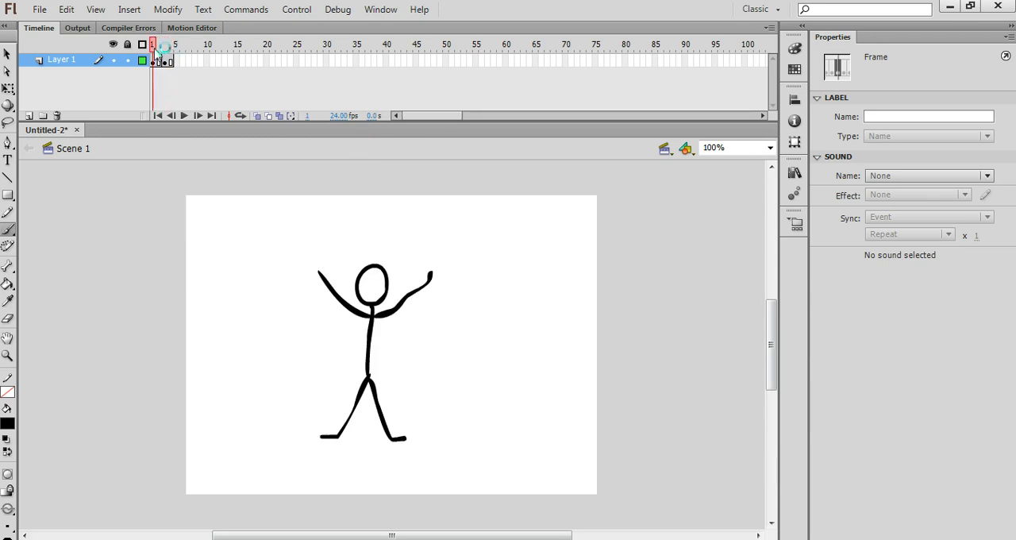
pyautogui.click(295, 10)
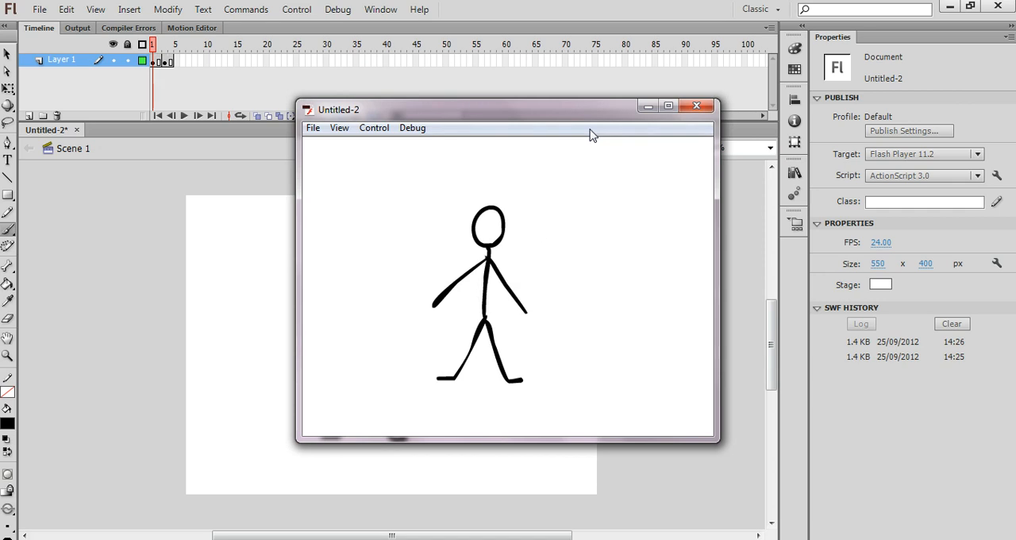
pyautogui.moveTo(696, 107)
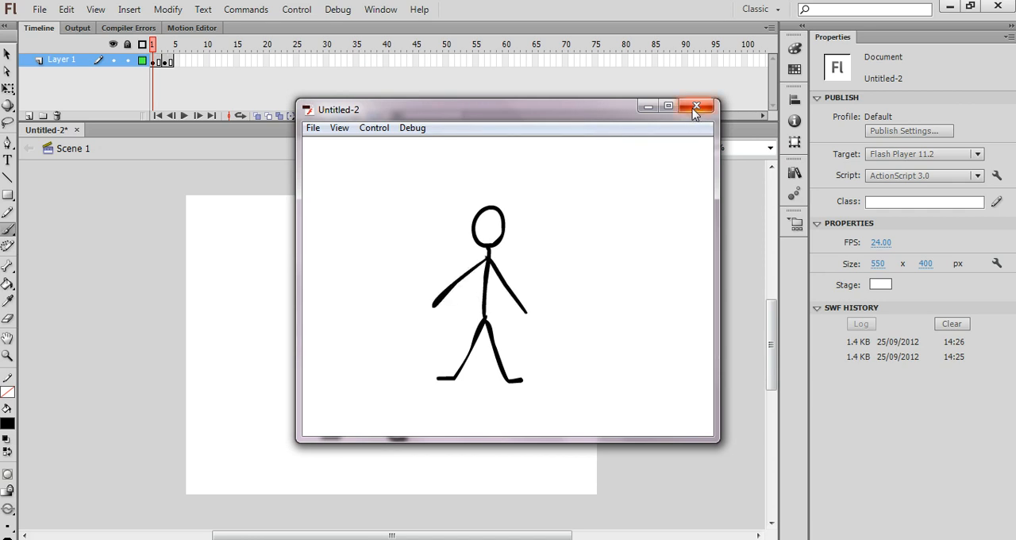
pyautogui.click(697, 105)
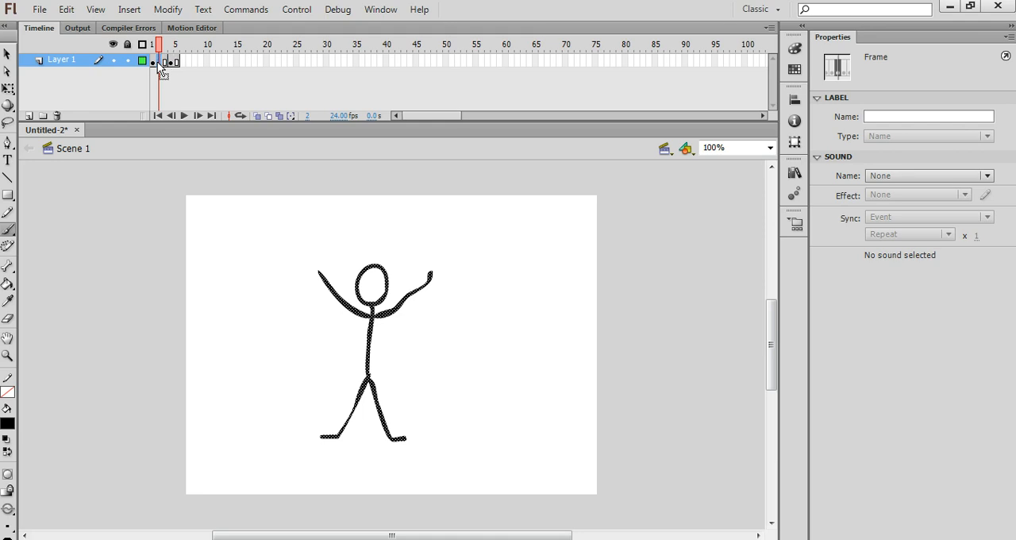
# - Test-play the slowed arms-up/arms-down animation in Flash Professional
pyautogui.click(181, 45)
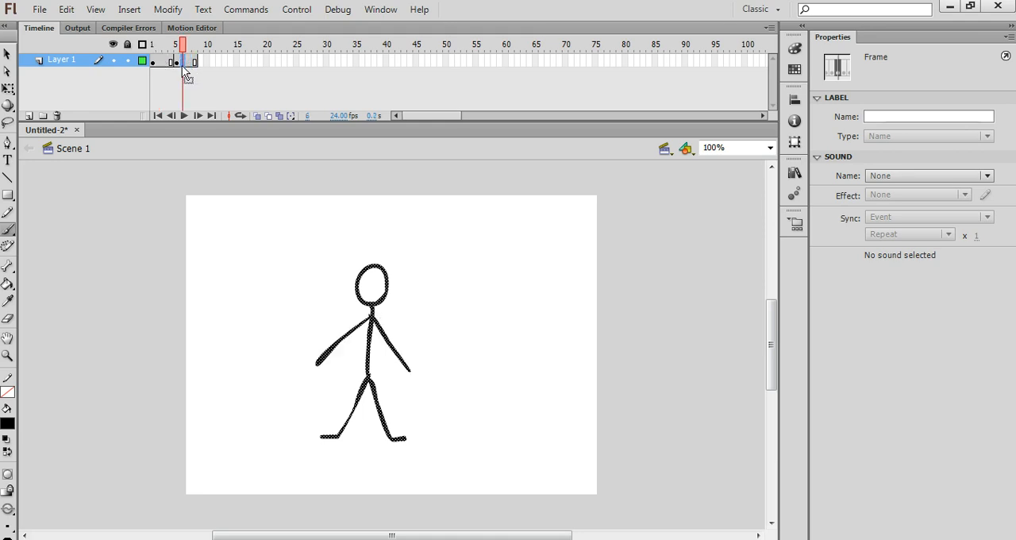
pyautogui.click(295, 9)
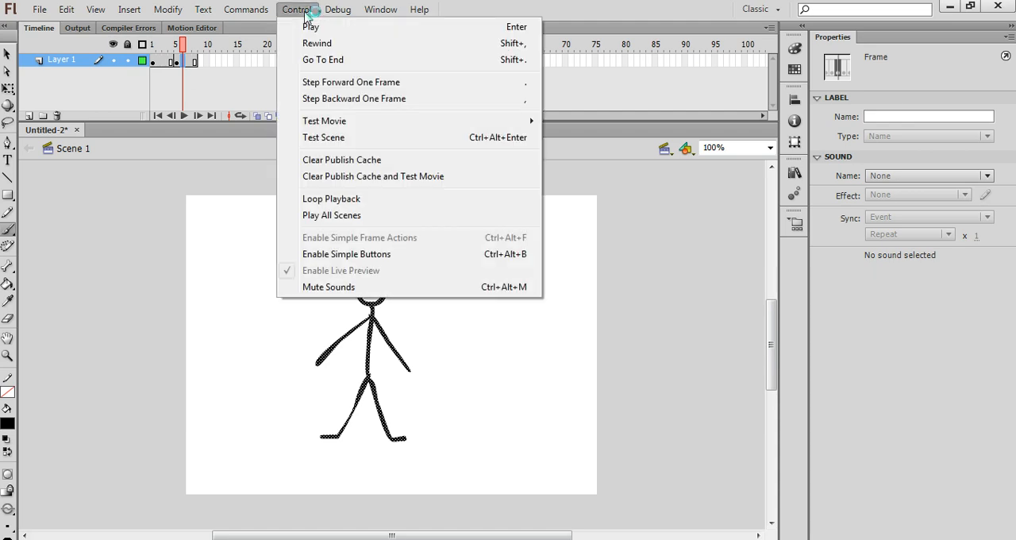
pyautogui.moveTo(352, 121)
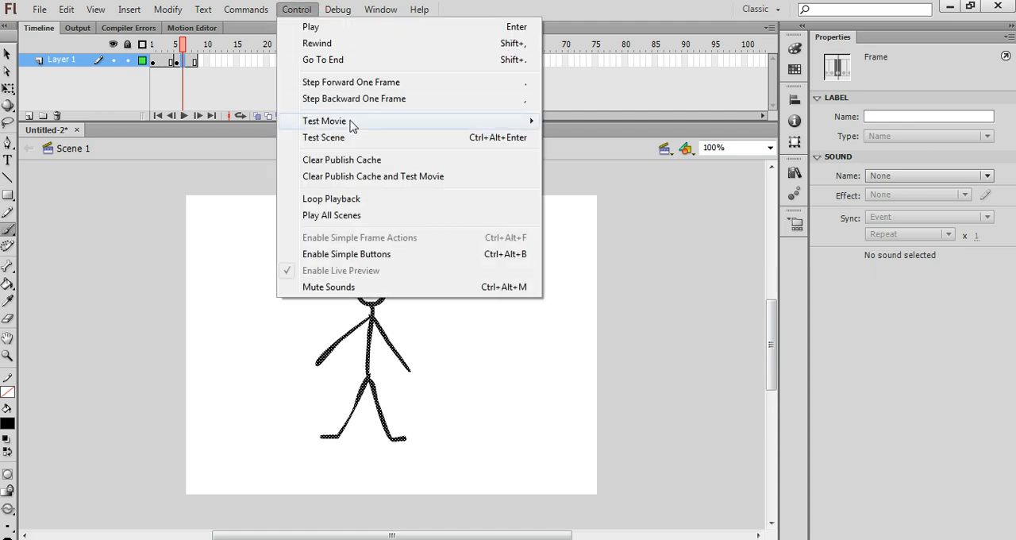
pyautogui.click(324, 120)
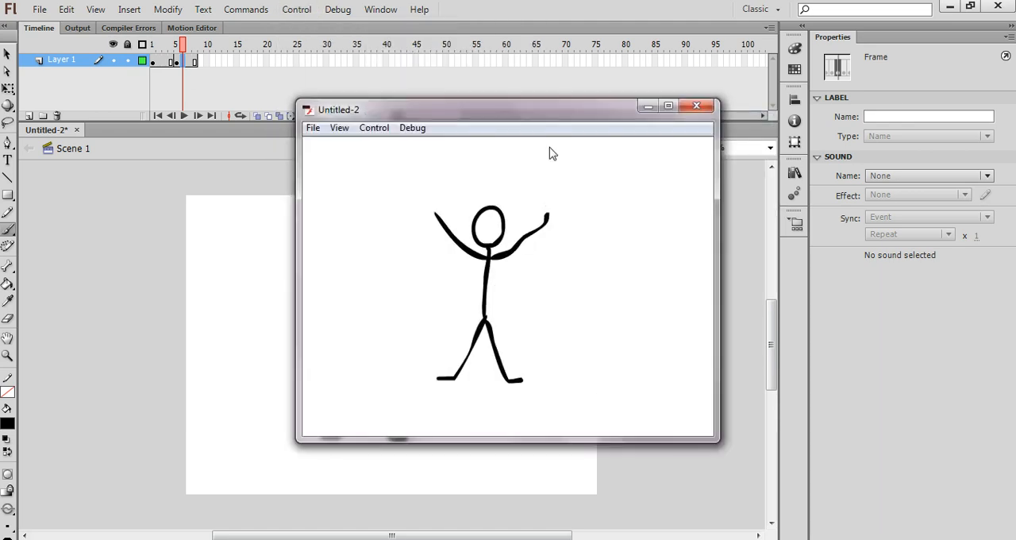